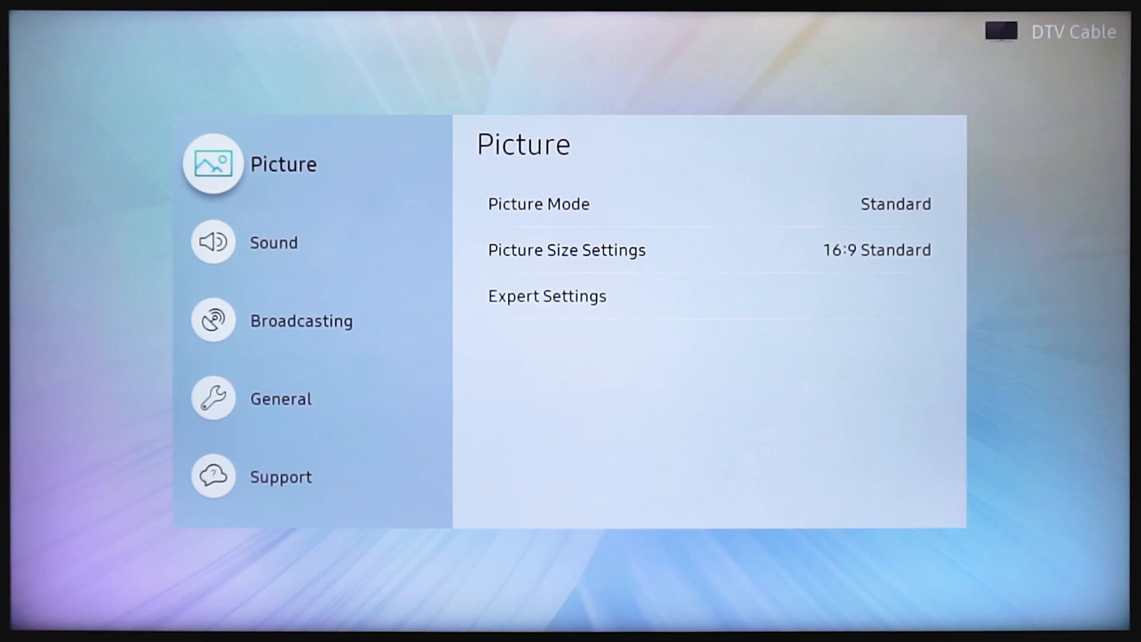
# Reach the Network Type choice via General > Network, with Wireless marked
pyautogui.click(280, 398)
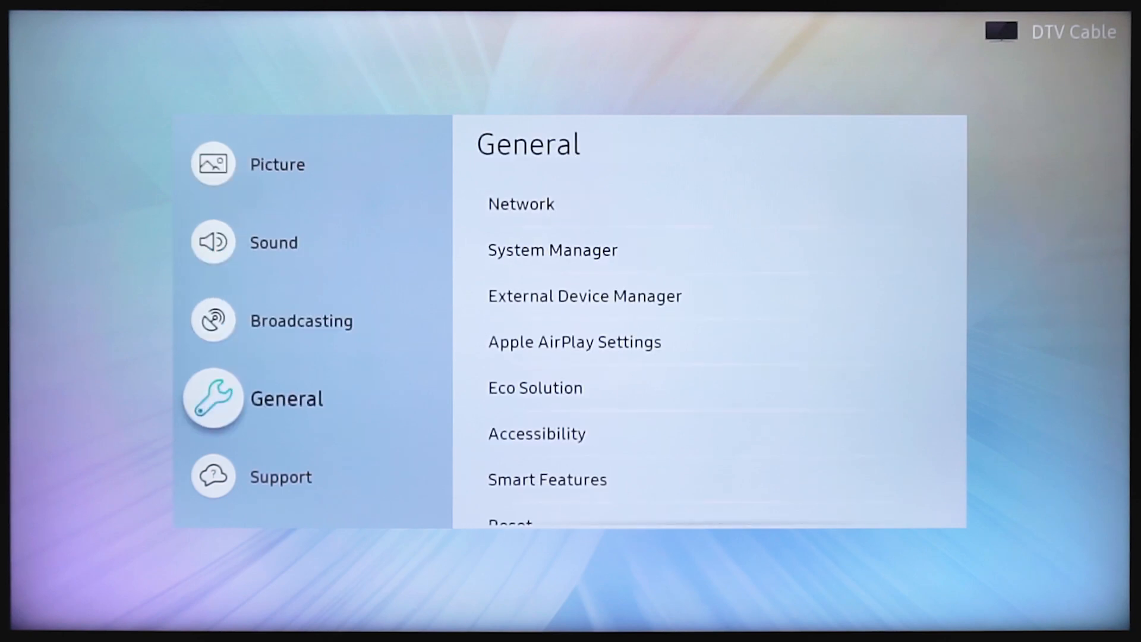
pyautogui.click(521, 203)
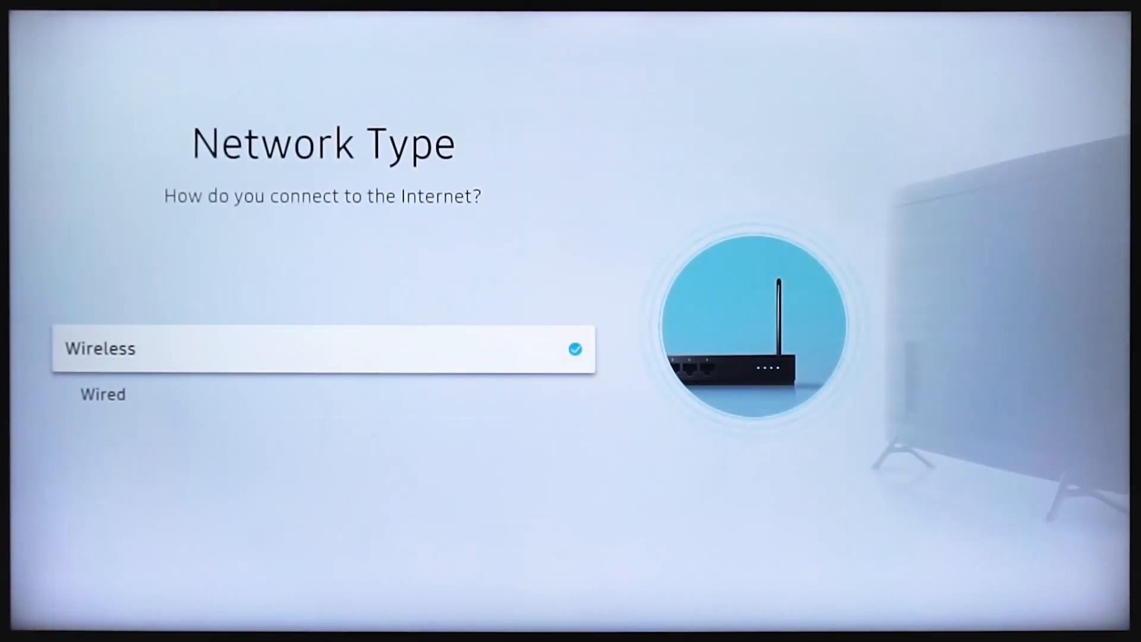
# Choose Wireless, join TP-Link_D56C with its password and start the connection check
pyautogui.click(103, 393)
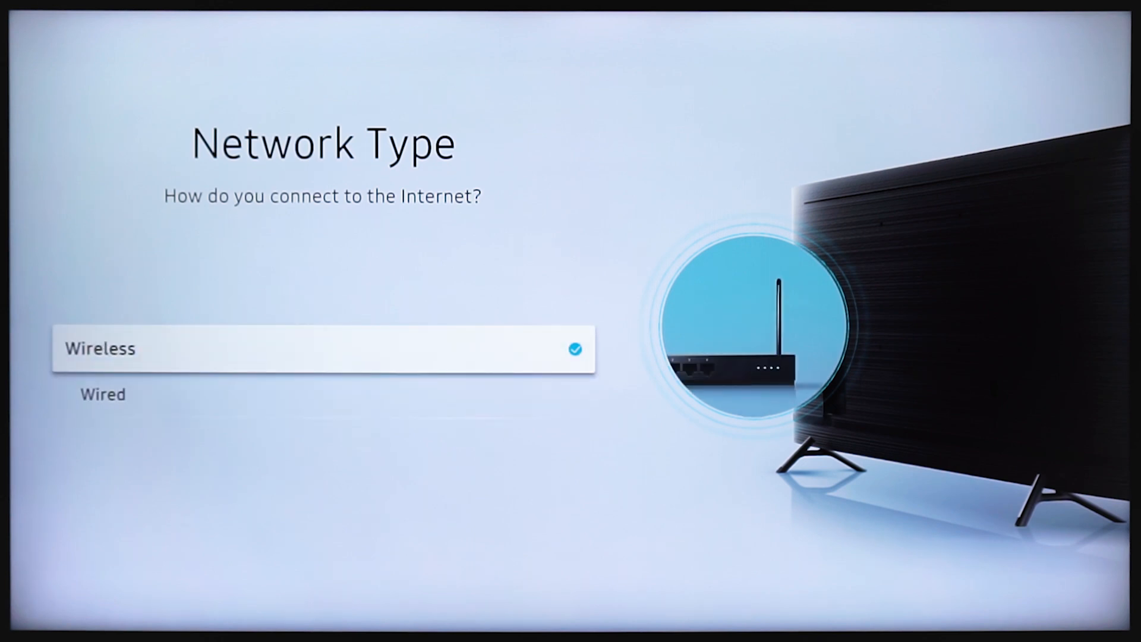
pyautogui.click(320, 349)
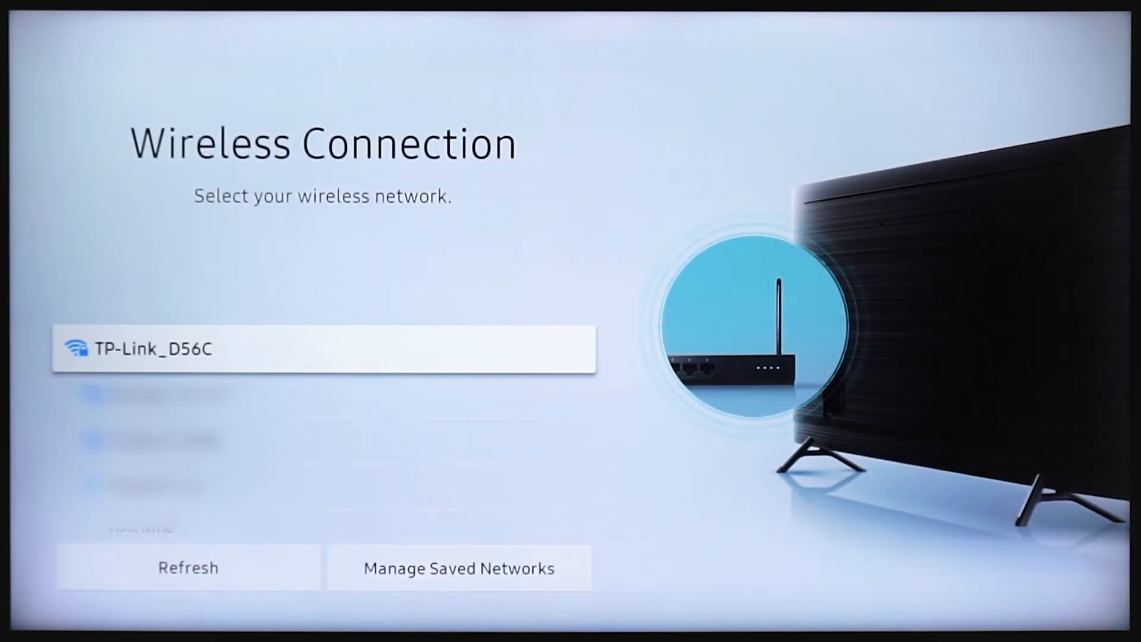
pyautogui.click(152, 349)
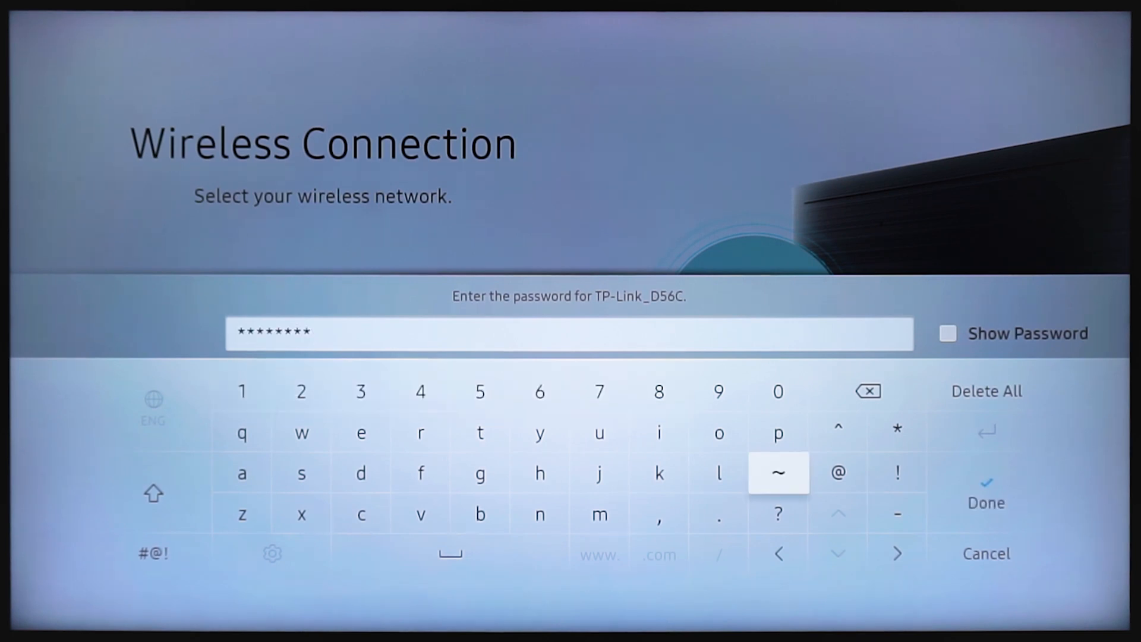
pyautogui.moveTo(838, 472)
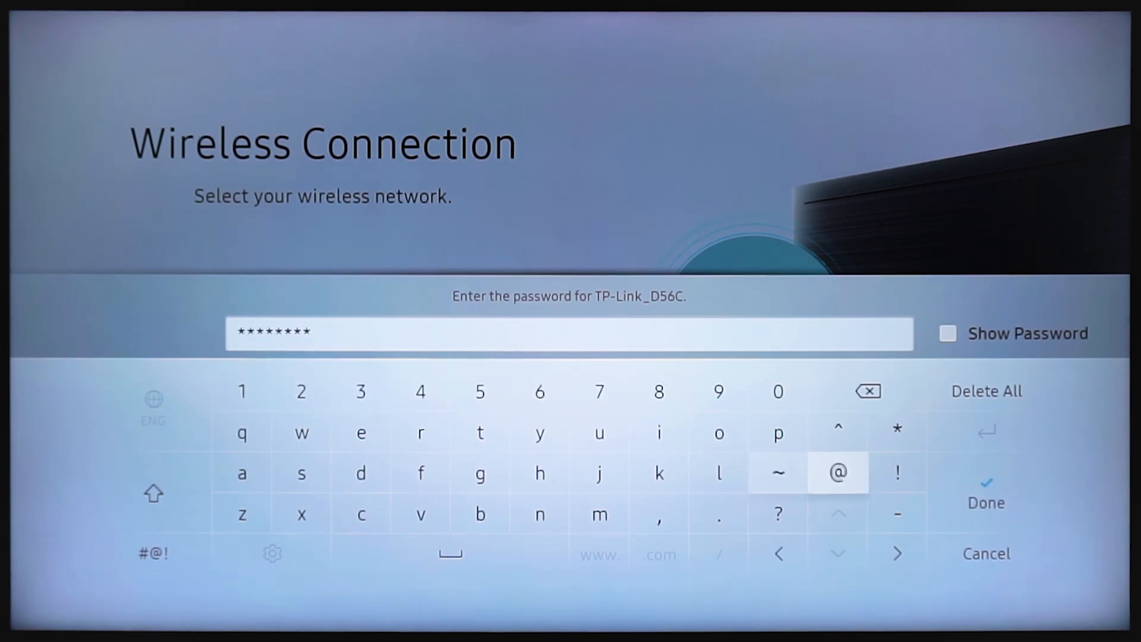
pyautogui.click(986, 493)
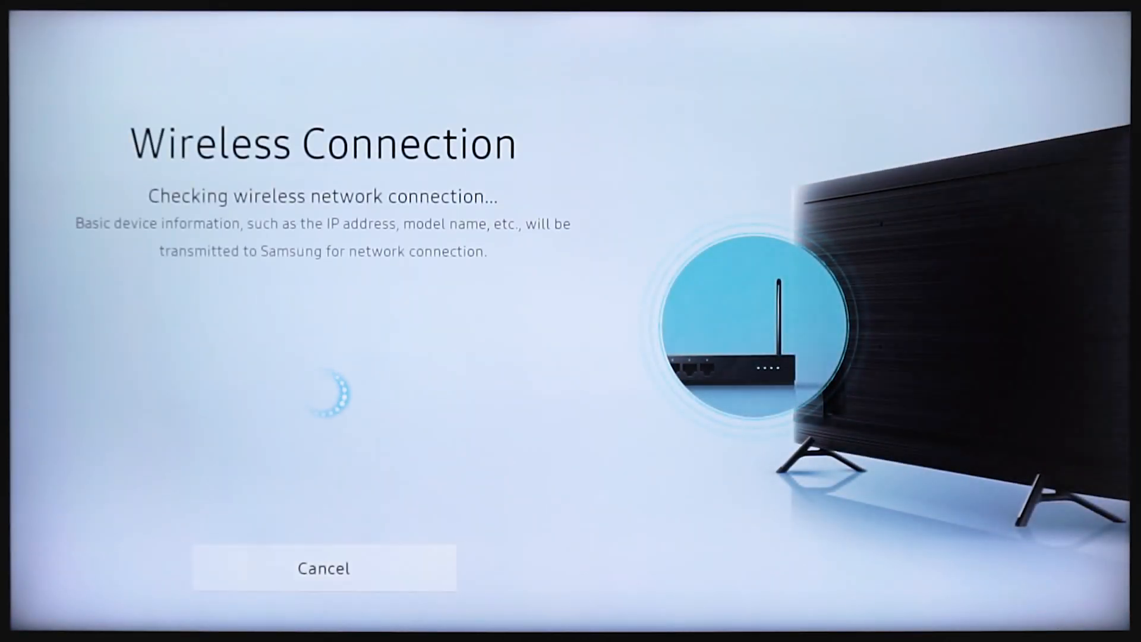